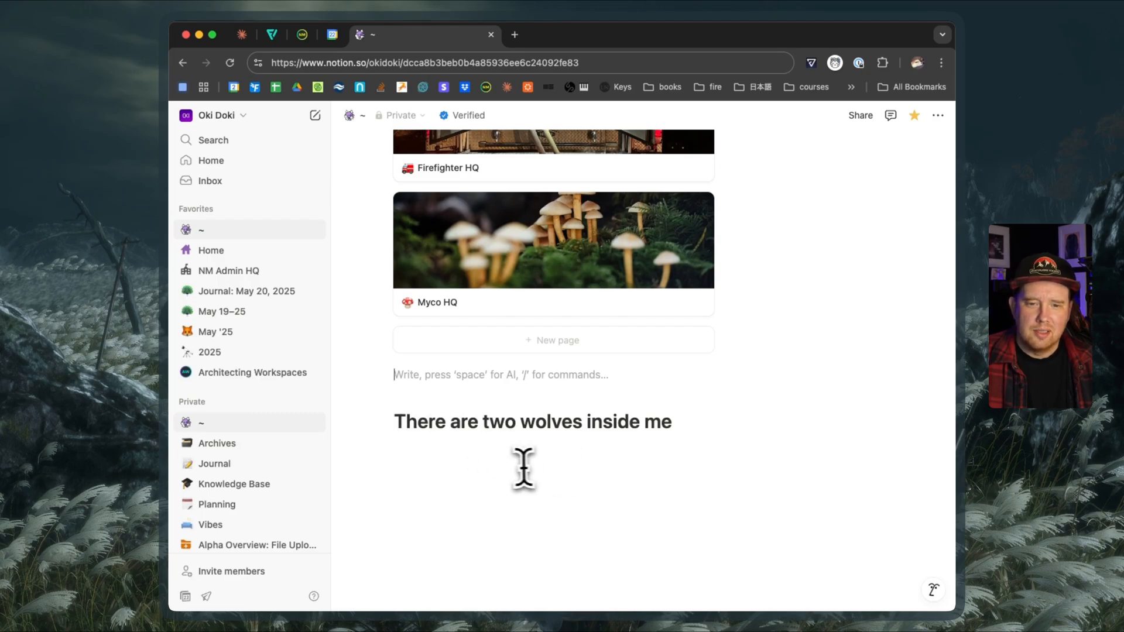
mouse_move(390, 424)
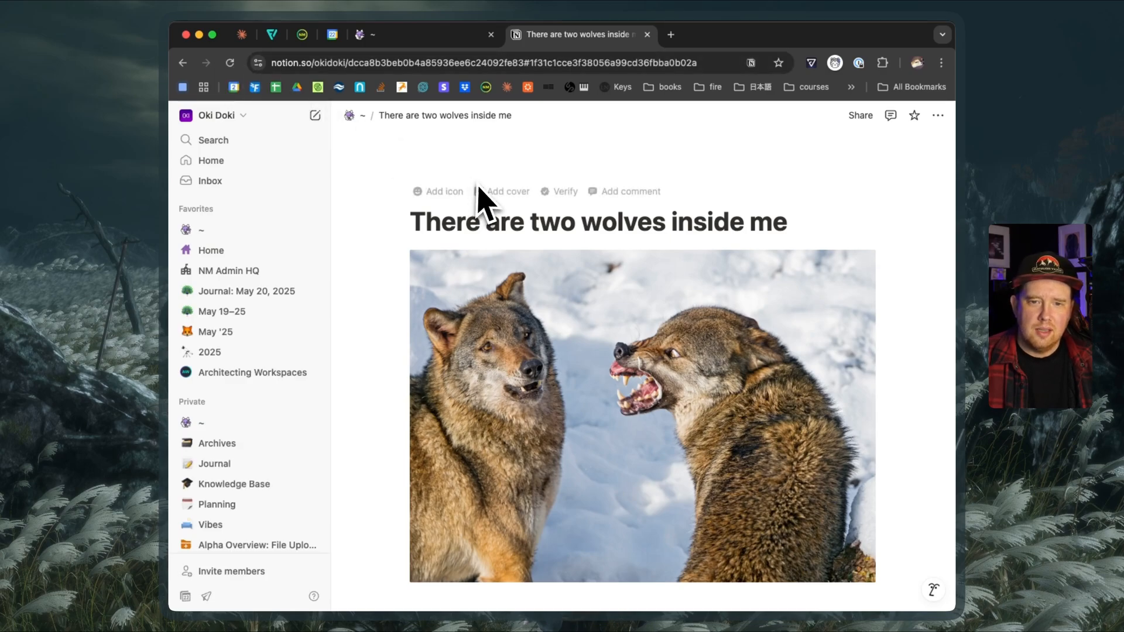
mouse_move(442, 134)
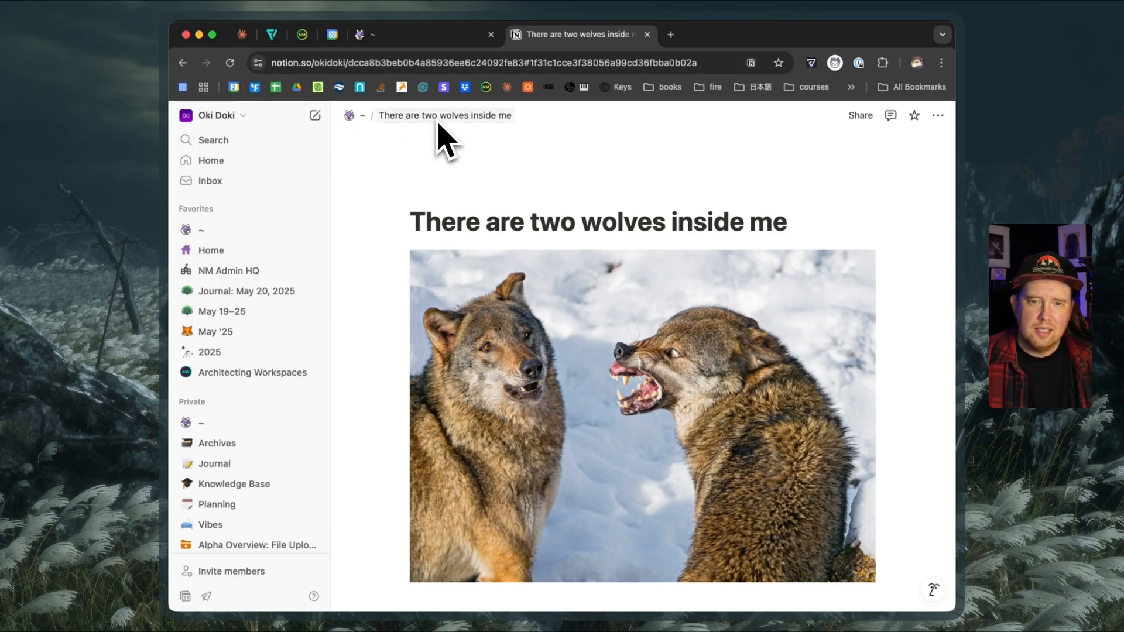
mouse_move(493, 91)
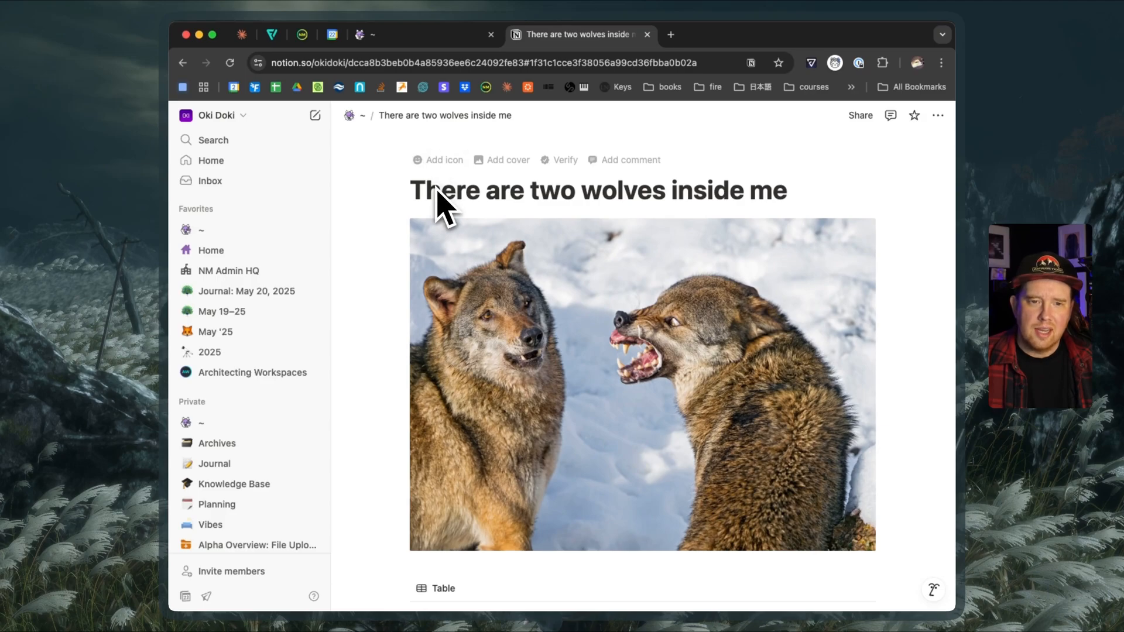
Step: Review the wolf image and Hi there table, then add '!' to the page title
scroll(down, 3)
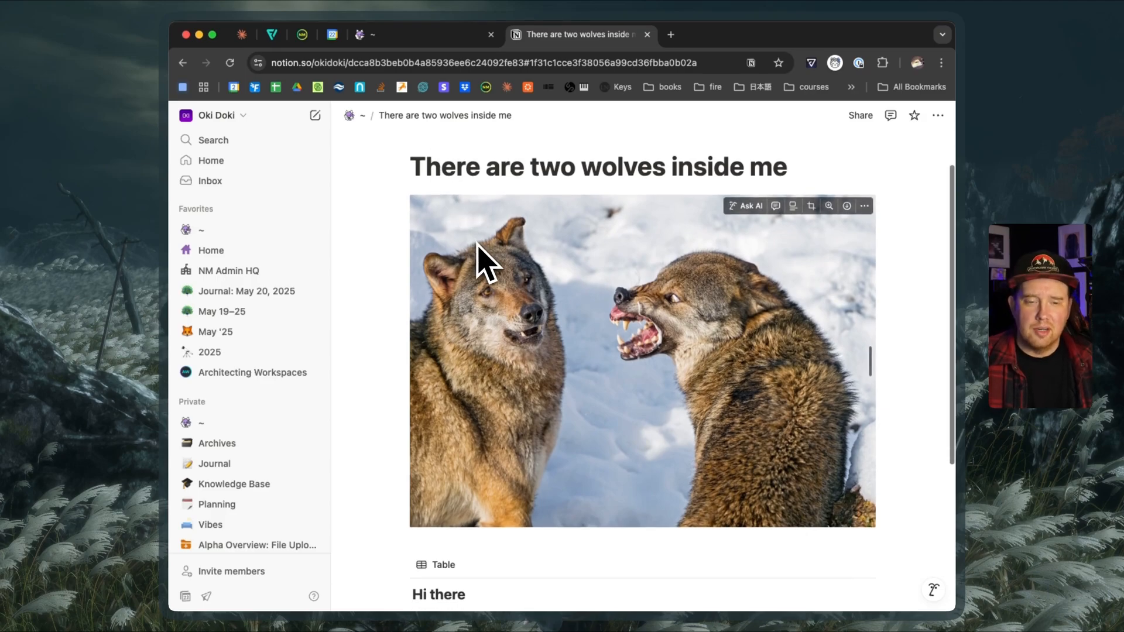
scroll(down, 3)
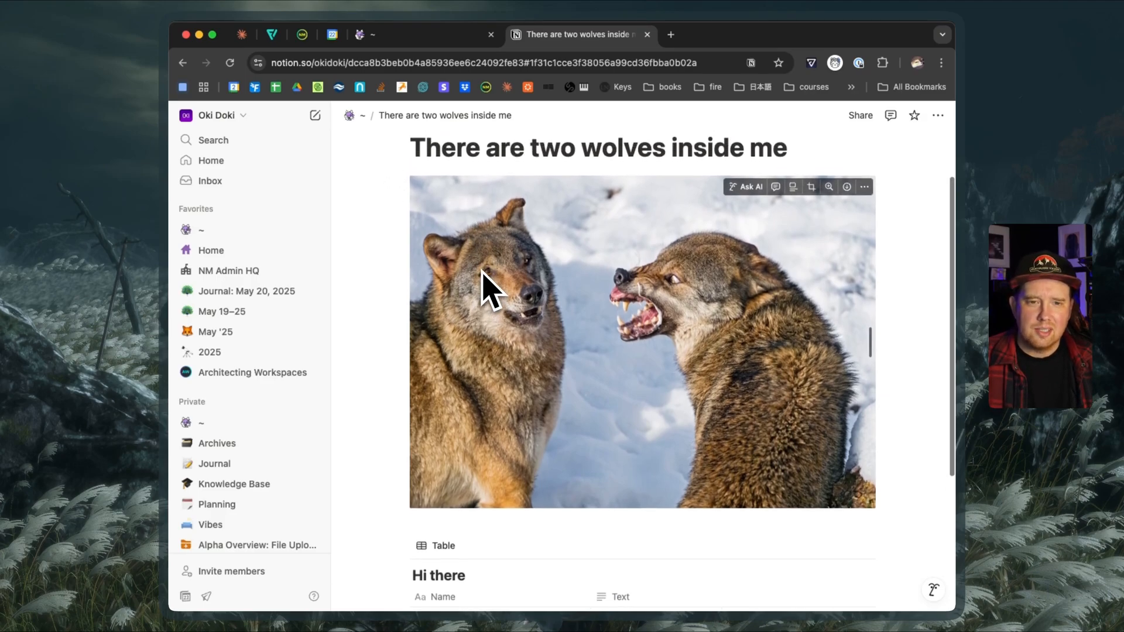
scroll(down, 3)
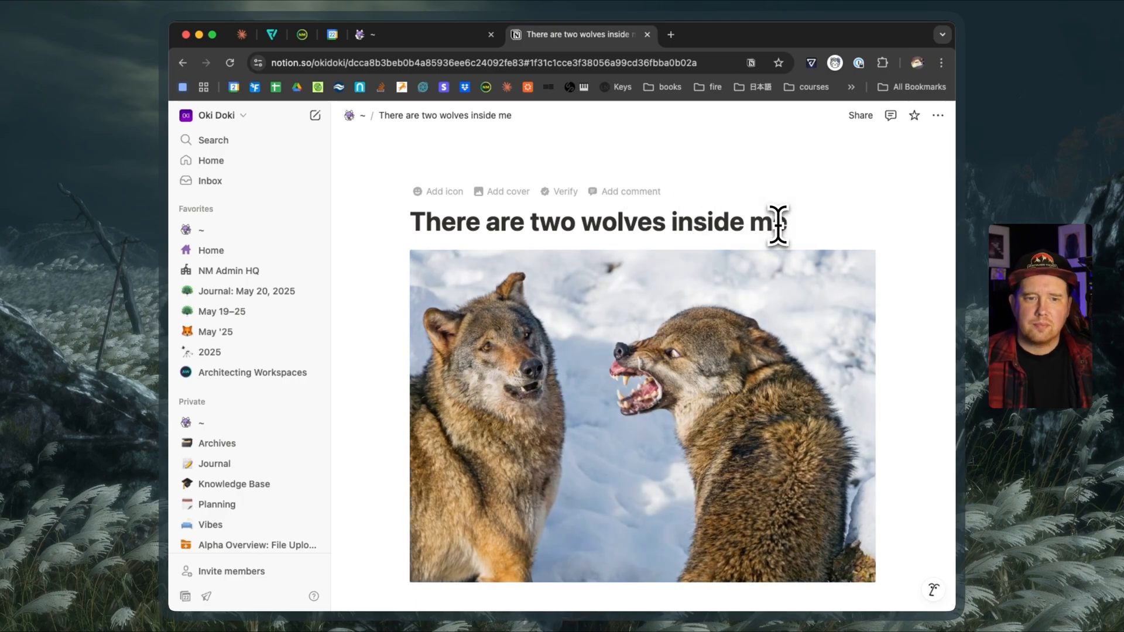
text(!)
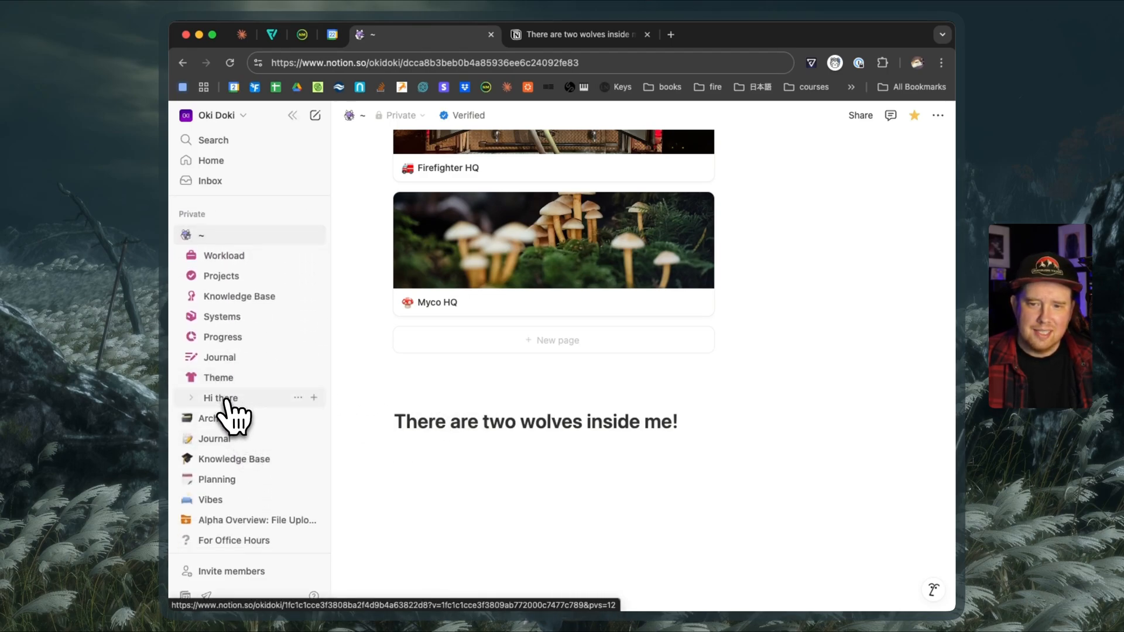
Step: Create an empty block below the 'There are two wolves inside me!' heading
click(220, 398)
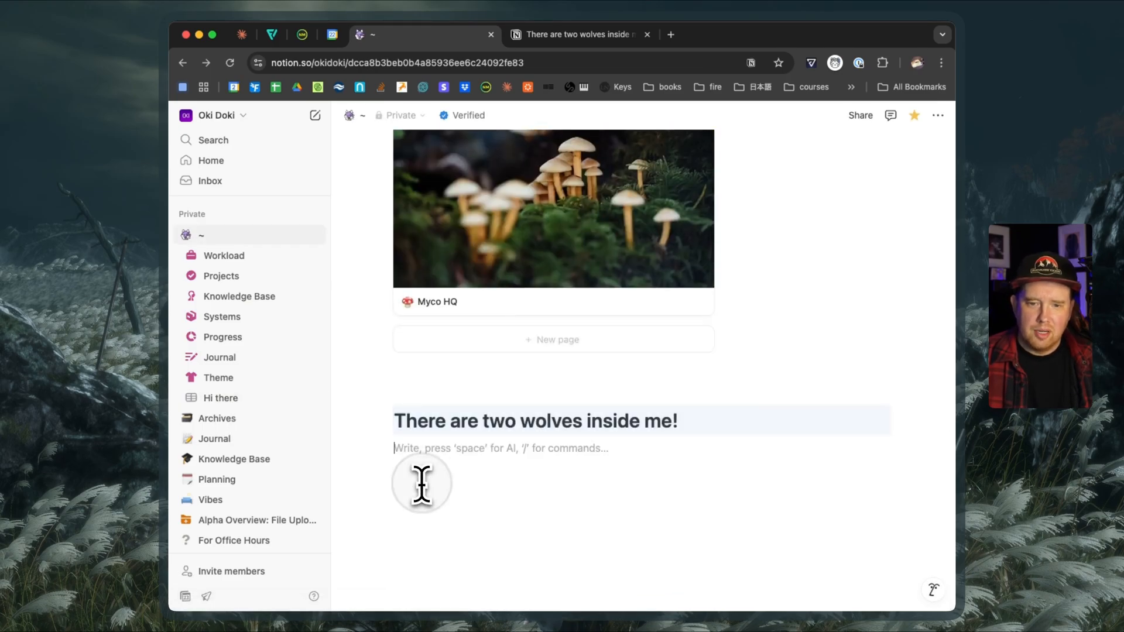
Step: Insert a linked view of the Hi there table under the heading and open the database
text(/of)
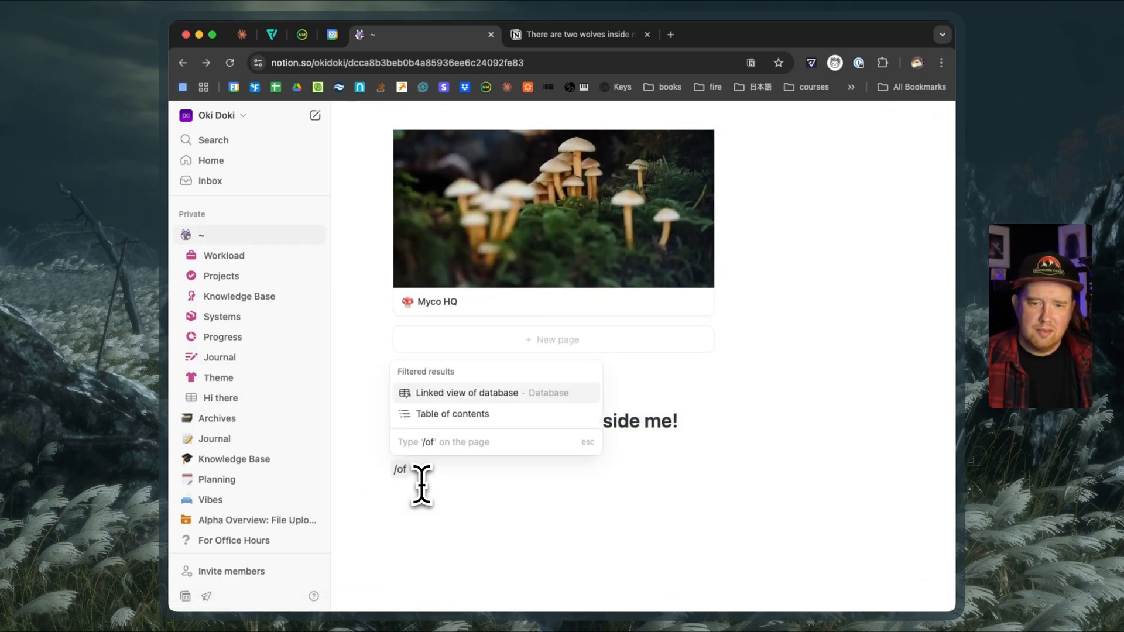
click(467, 393)
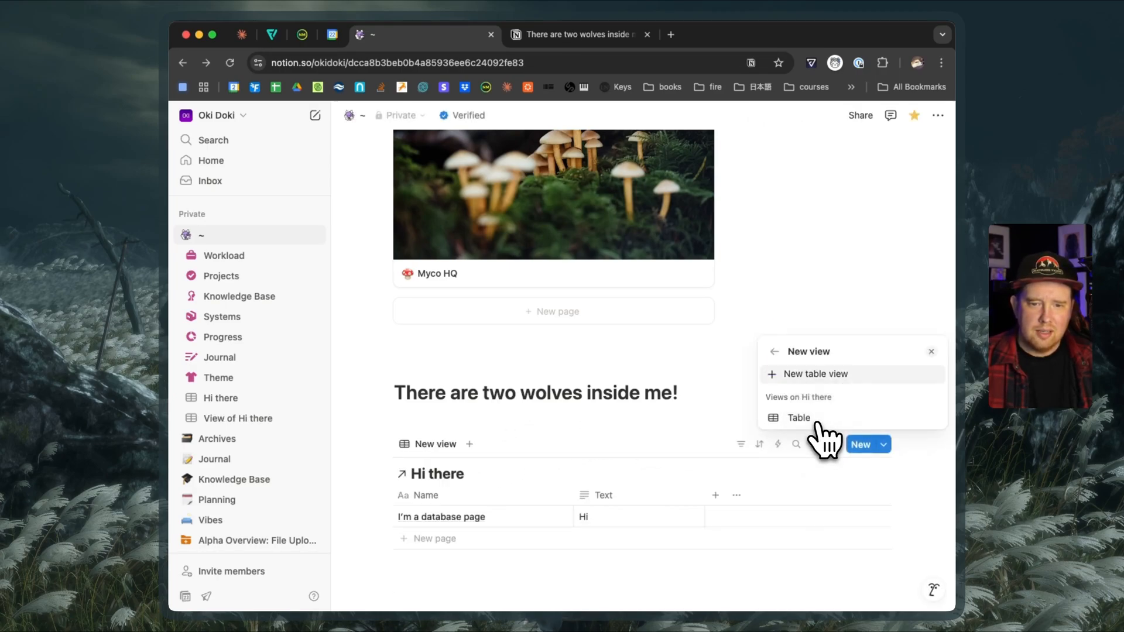
click(799, 418)
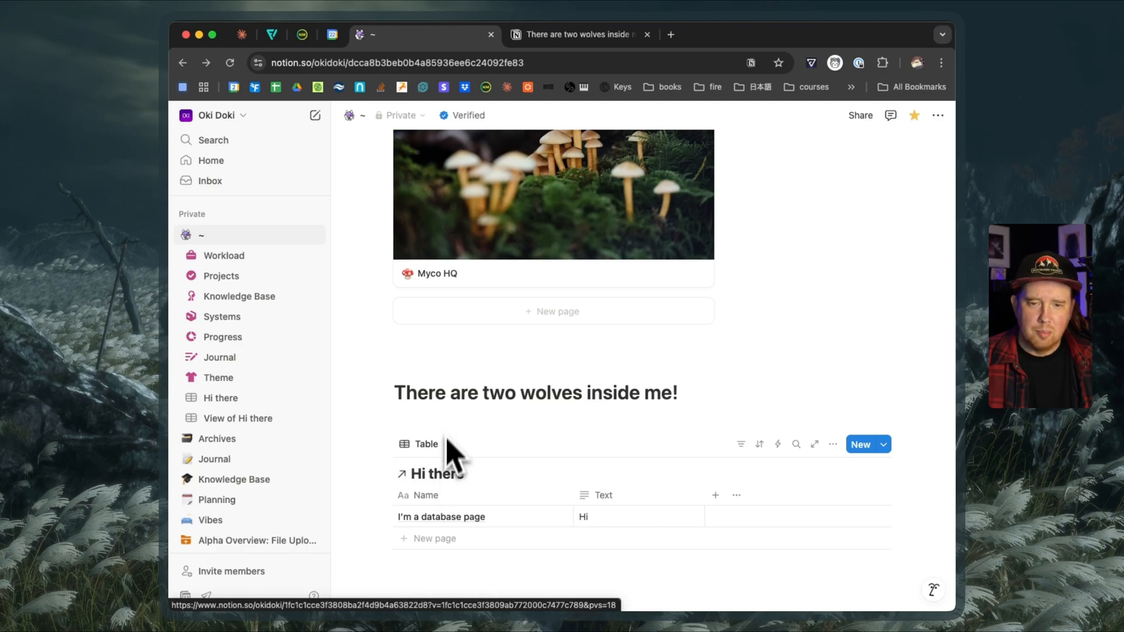
click(427, 473)
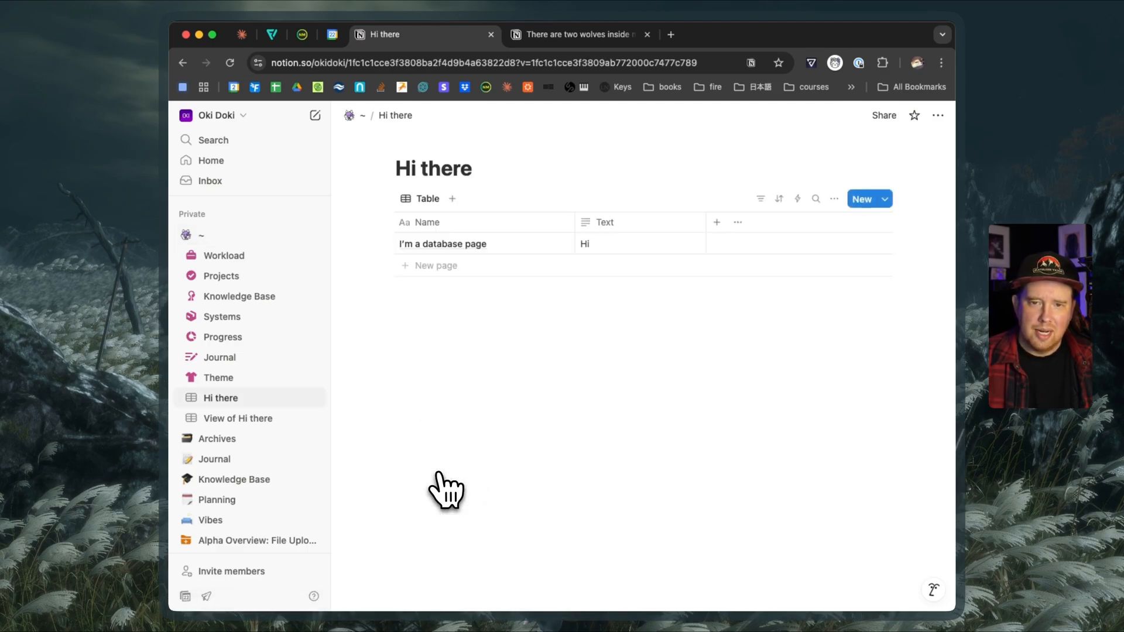
mouse_move(386, 123)
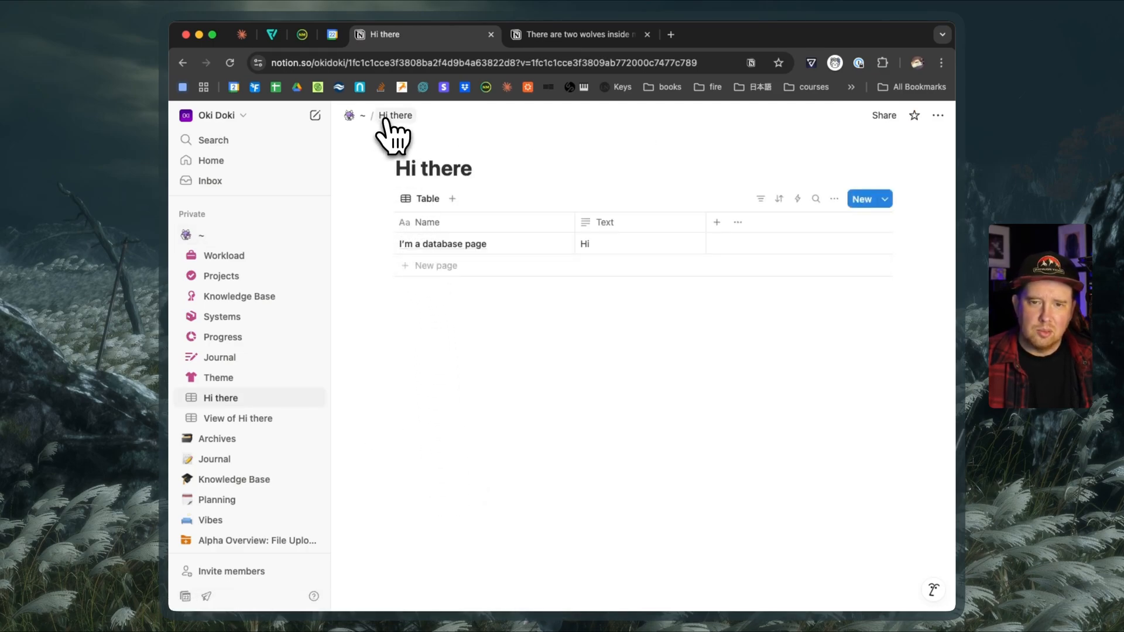
Step: Select the database page's address, then scroll the wolves page to its image and table
click(583, 34)
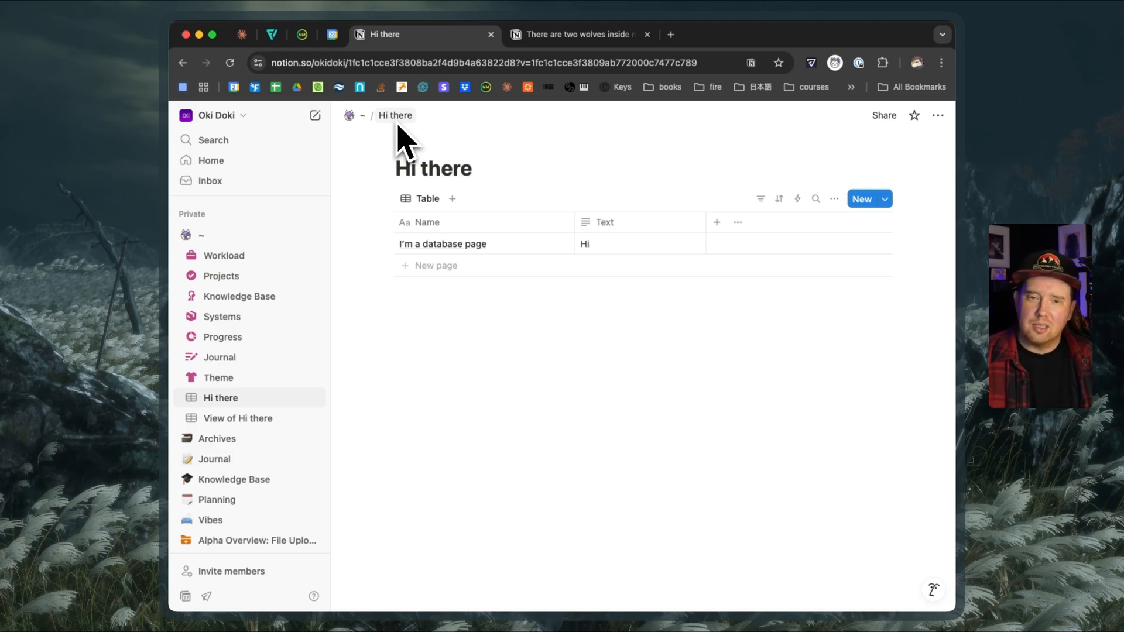
mouse_move(417, 68)
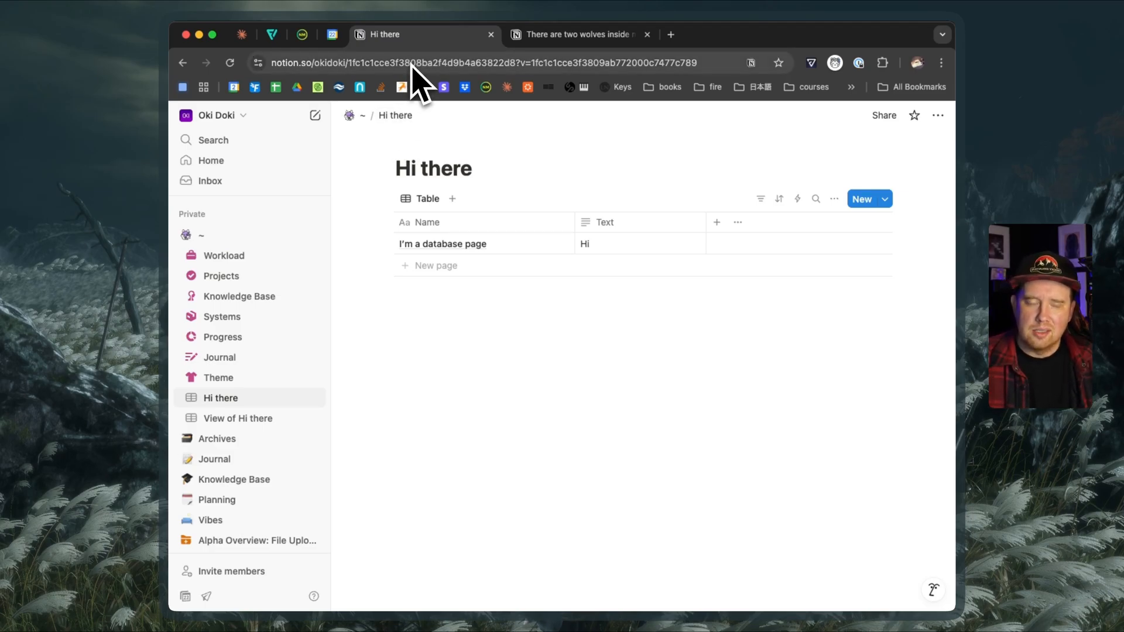
click(410, 65)
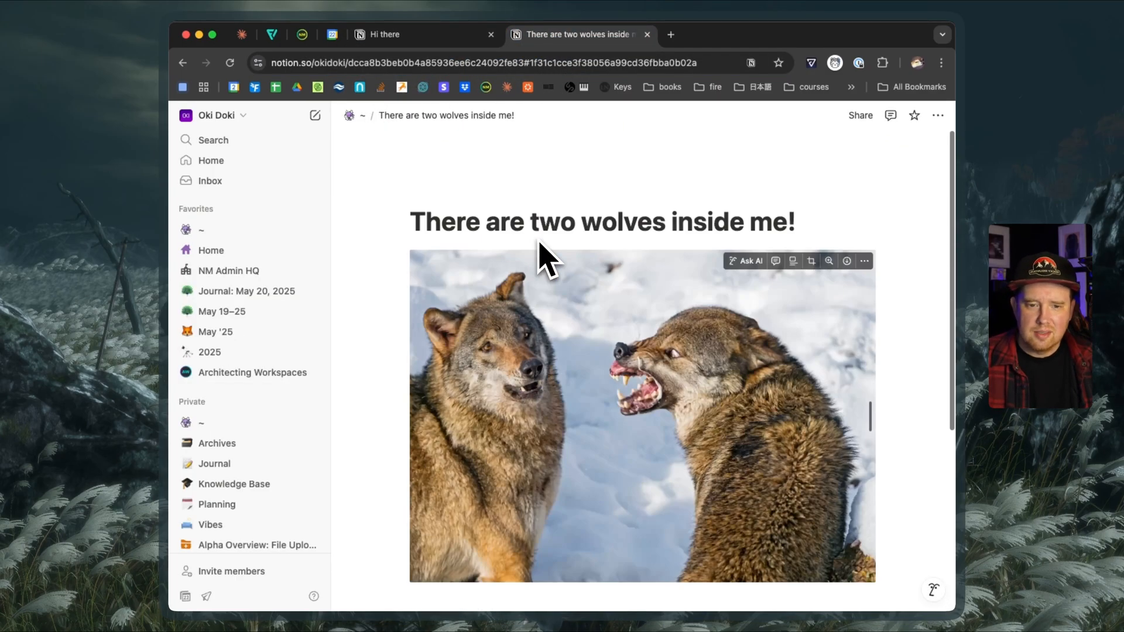
scroll(down, 3)
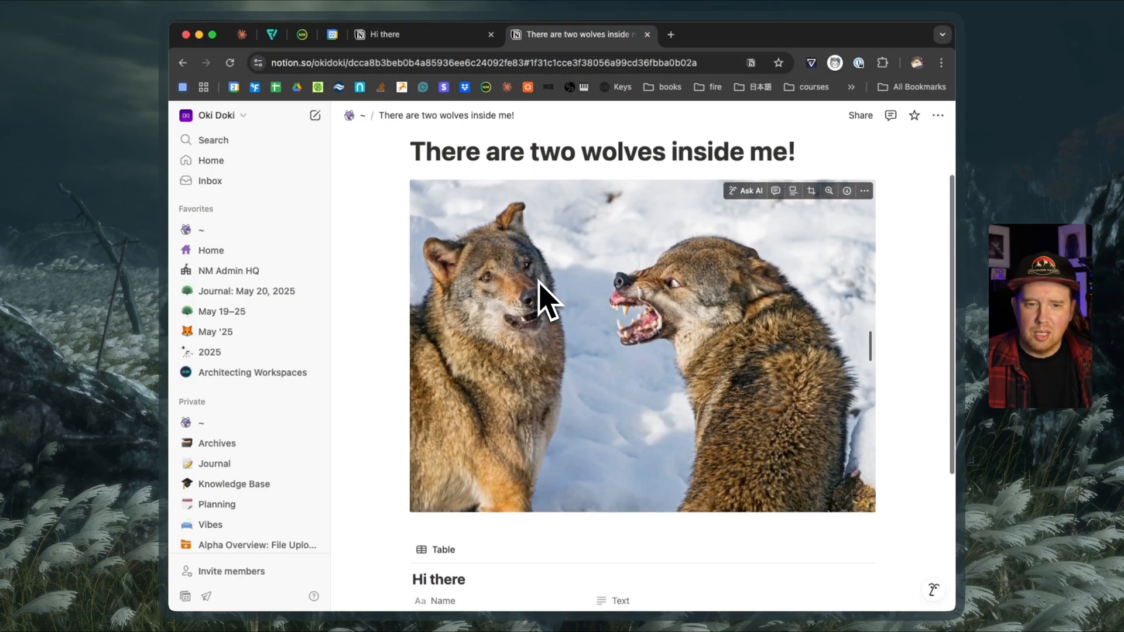